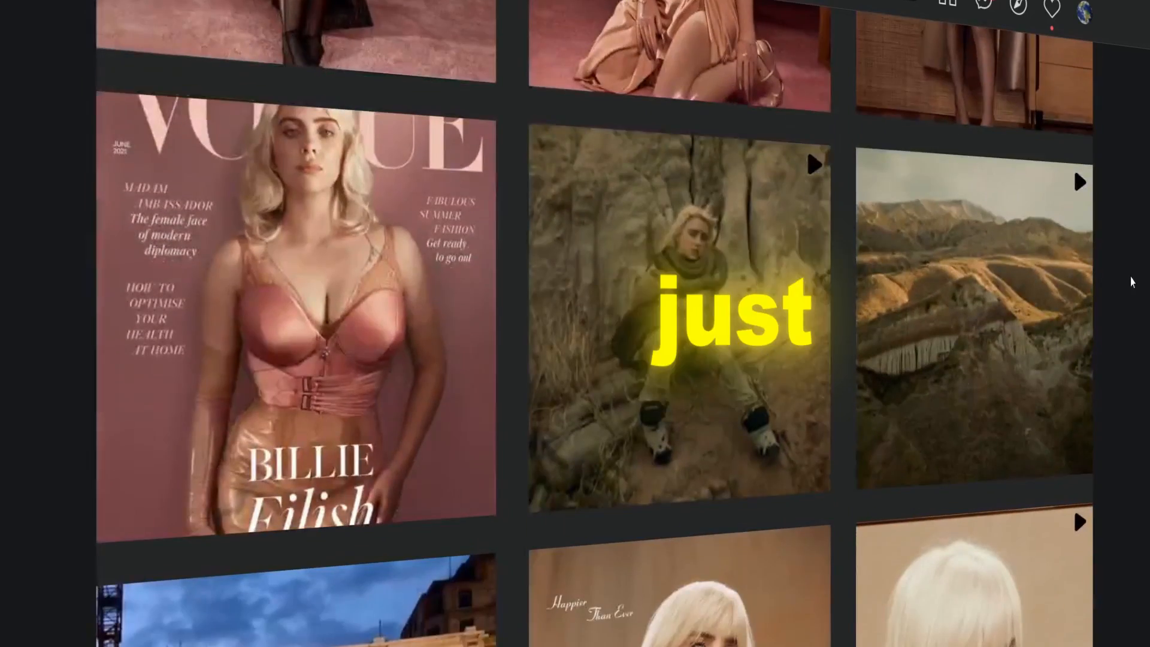
Pre-compose the photo layer, moving all its attributes into the new composition
scroll("down", 3)
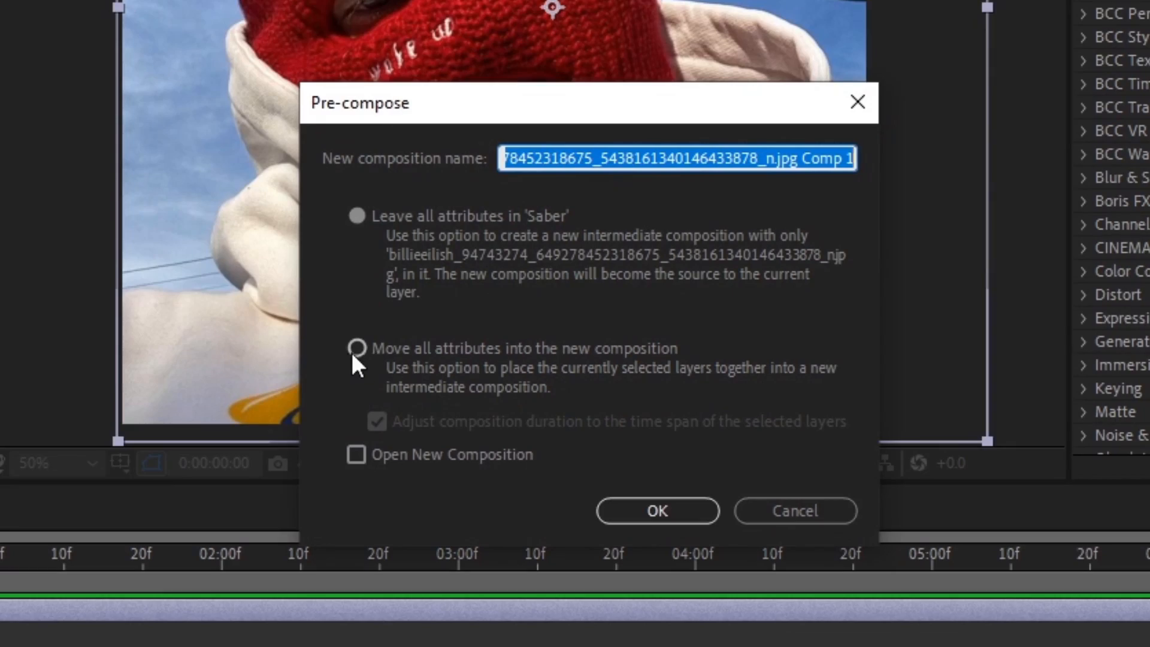
left_click(656, 510)
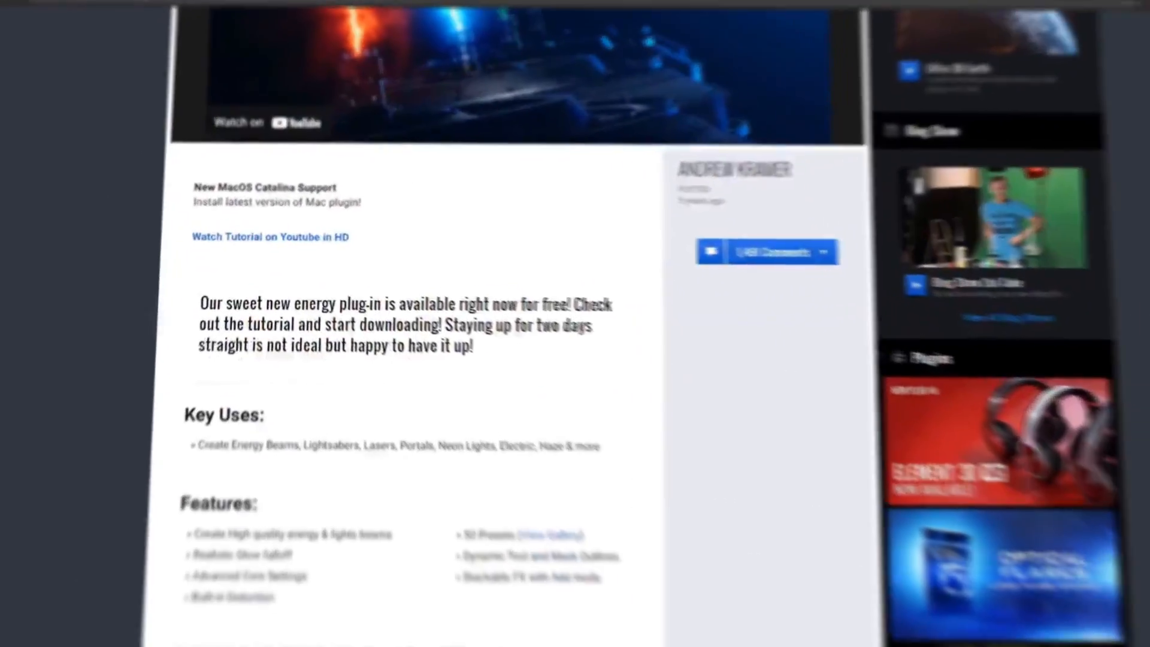
scroll("down", 3)
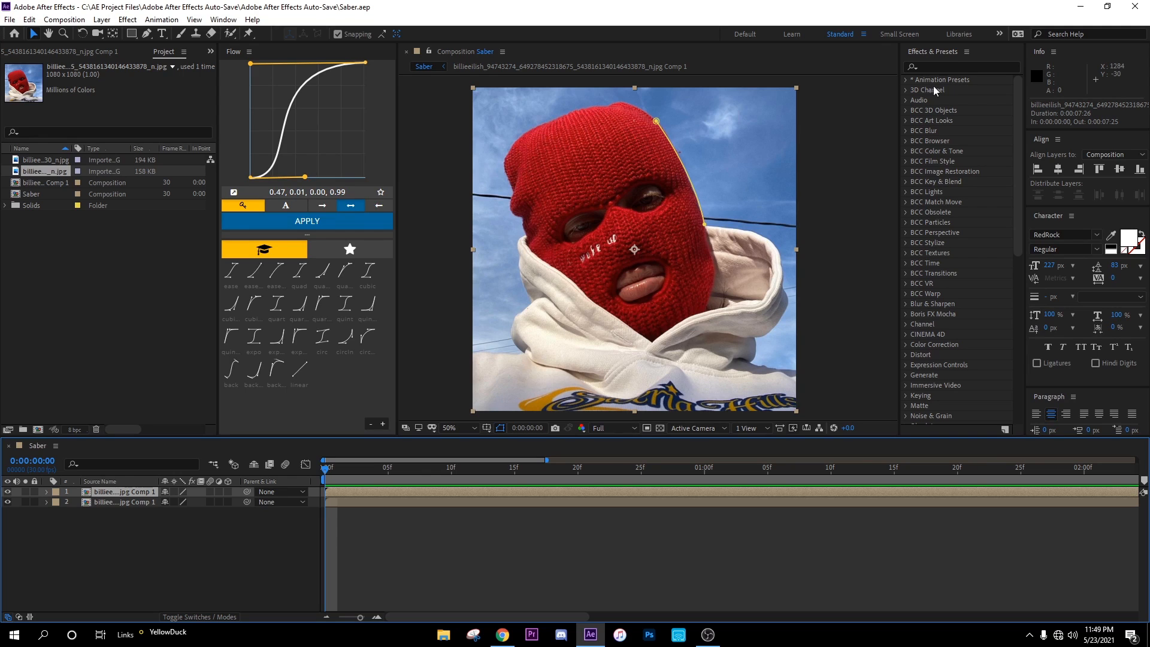
Search the effects for Saber and apply it to the top photo composition layer
left_click(960, 67)
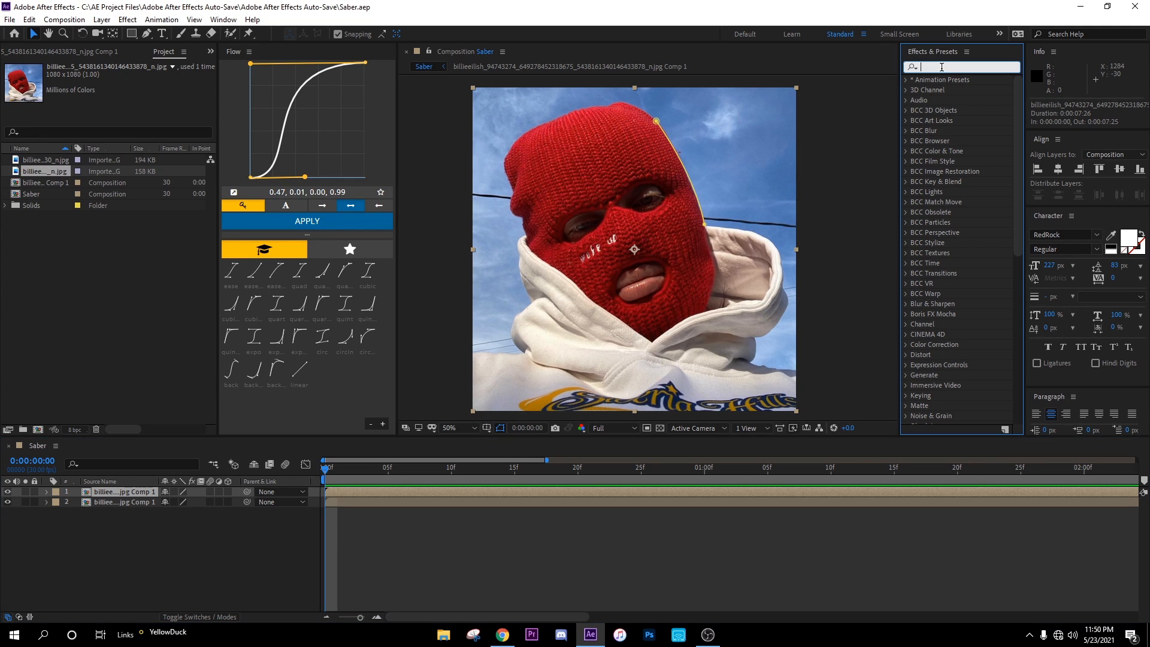
type("asber")
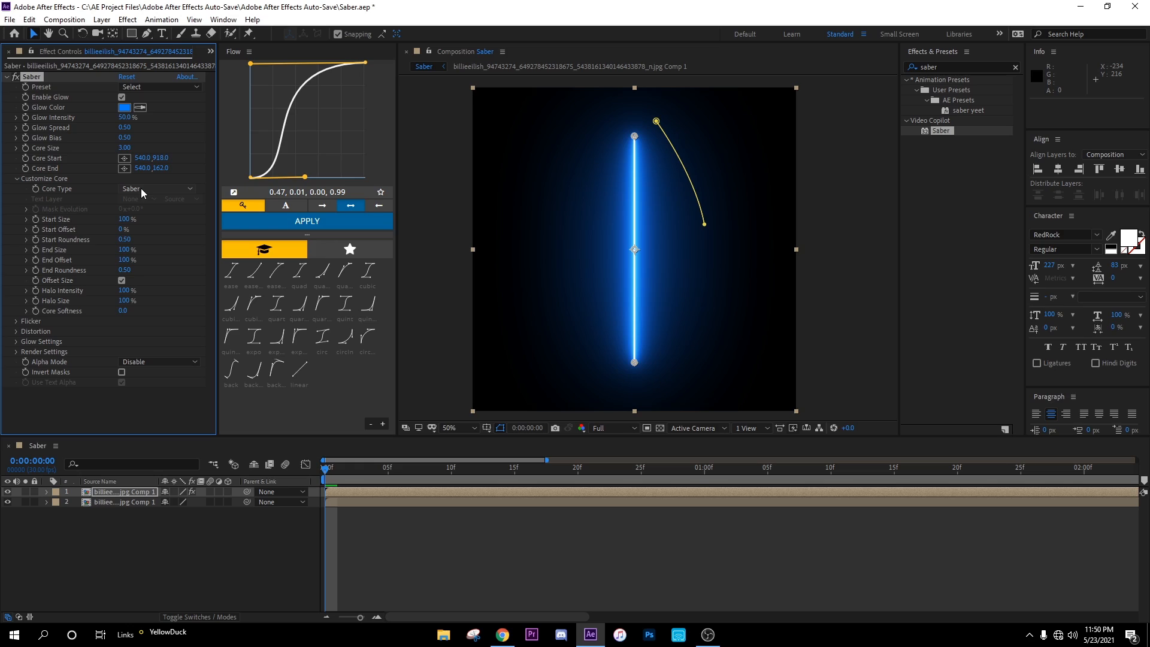
left_click(156, 188)
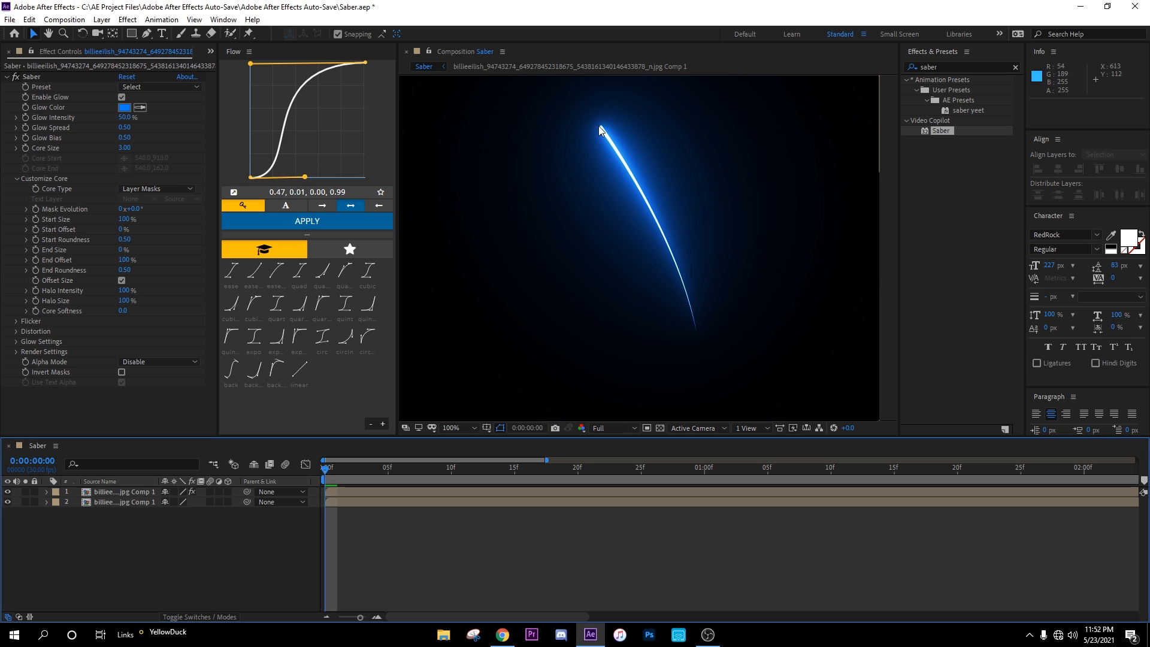
Set the Saber Core Type to Layer Masks so the beam follows the curved mask
left_click(1098, 7)
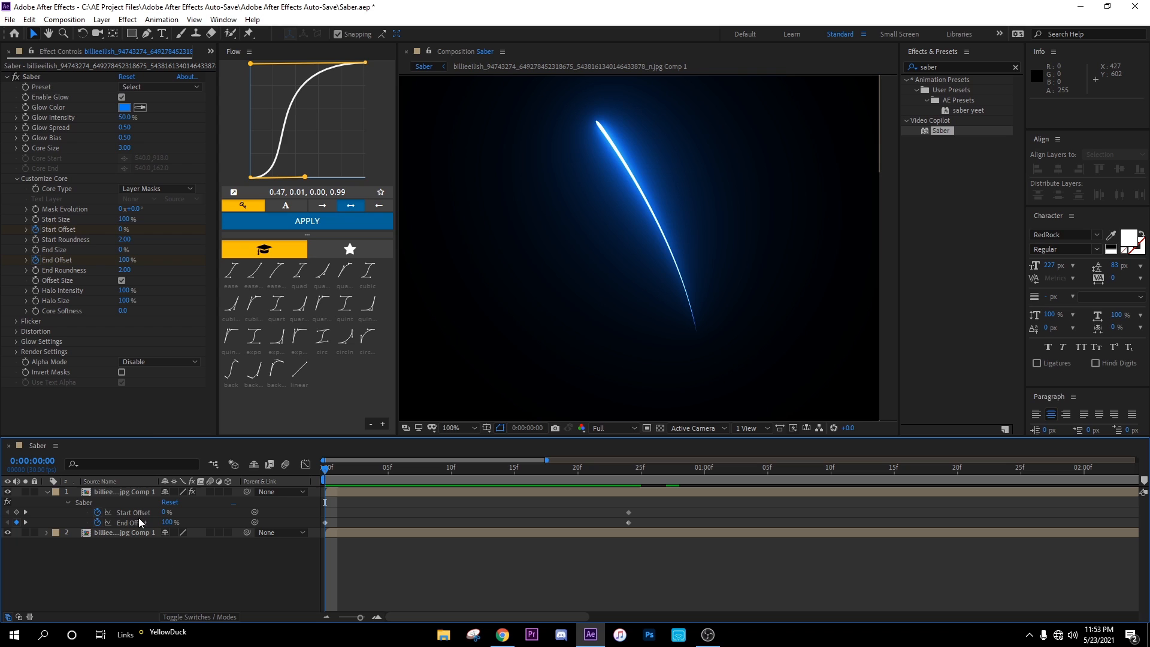
Keyframe Start Offset at 100% and End Offset on the Saber beam
left_click_drag(169, 512, 169, 511)
type("100")
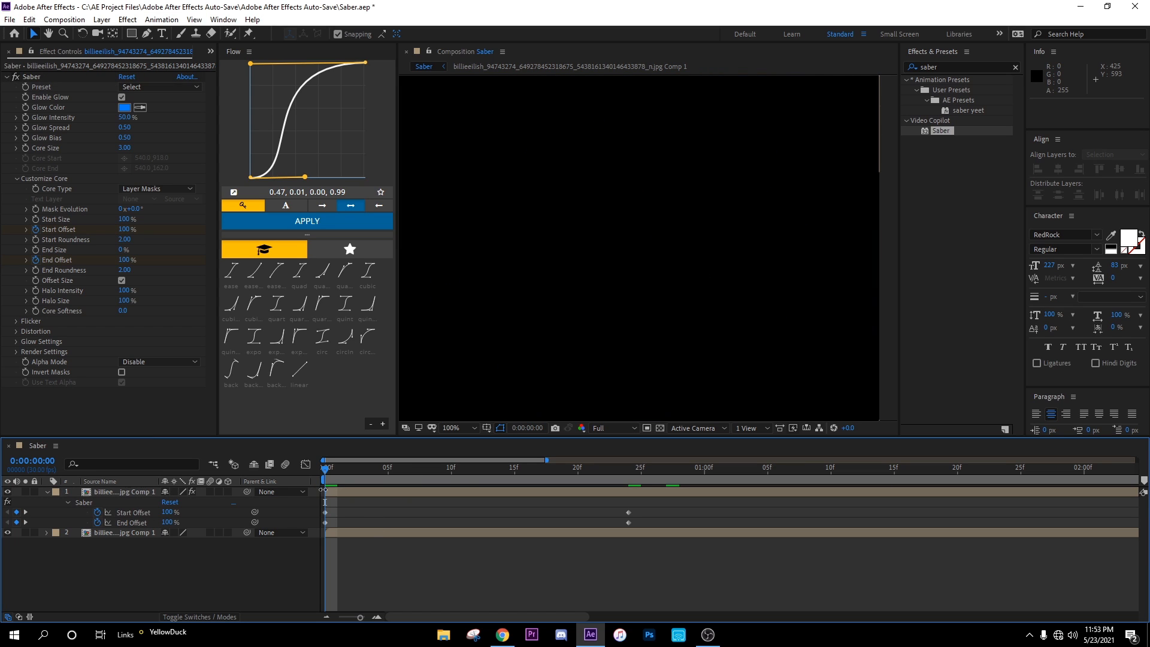
left_click(489, 467)
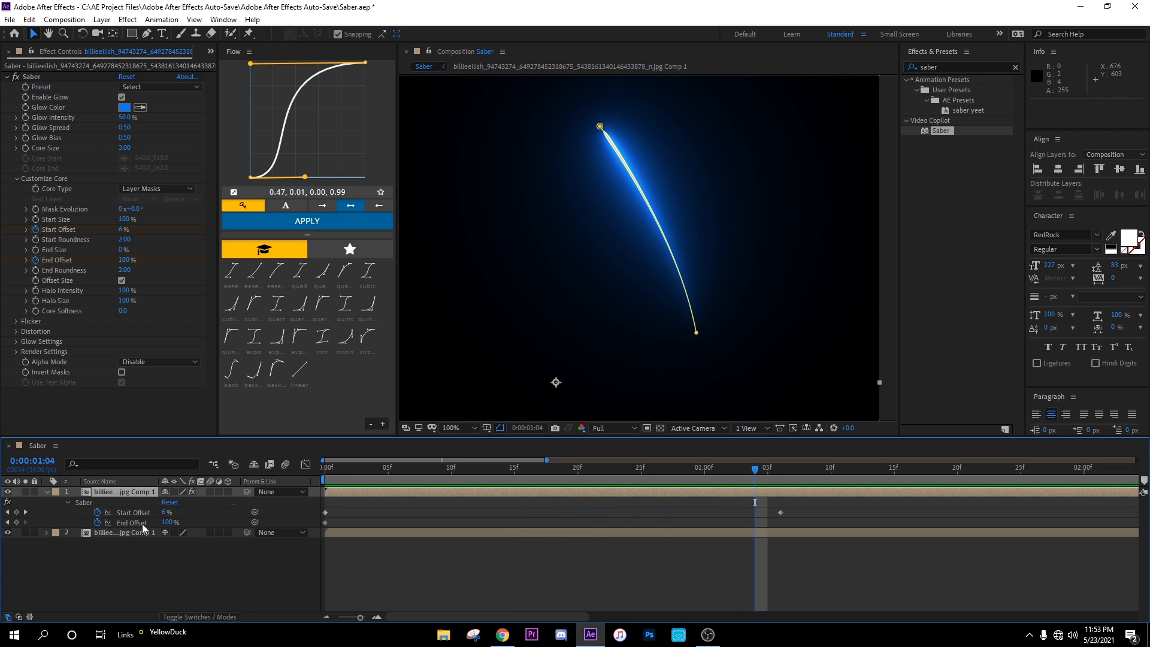
left_click(542, 511)
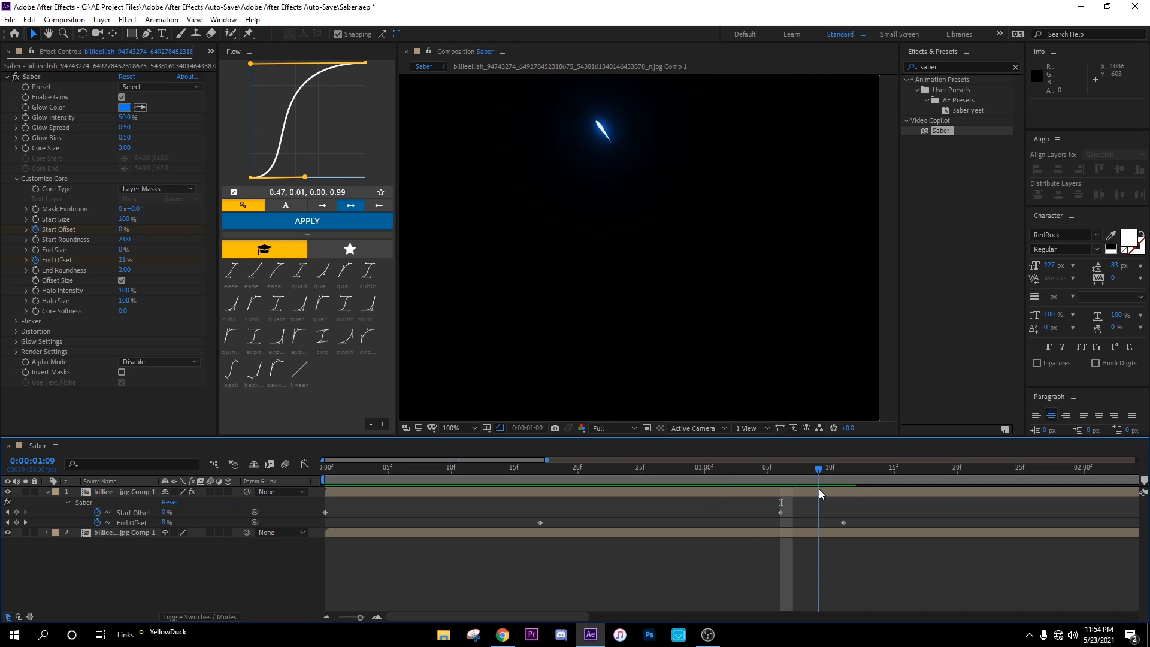
Scrub the timeline to preview the streak sweeping along the mask path
left_click_drag(819, 468, 792, 468)
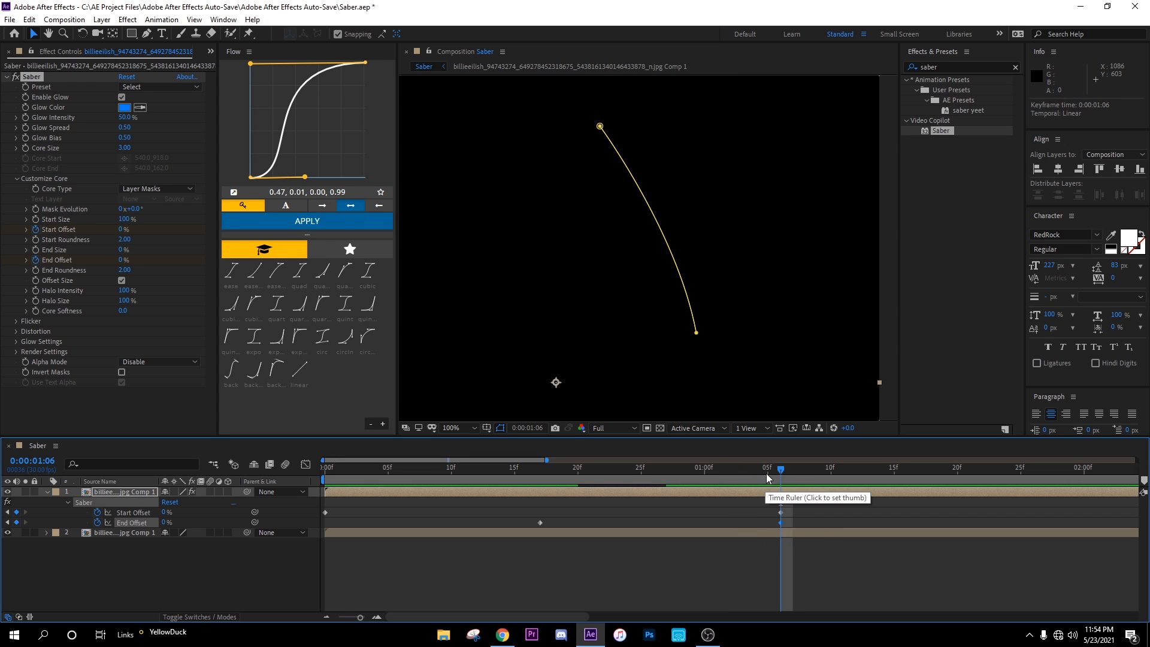
left_click(552, 467)
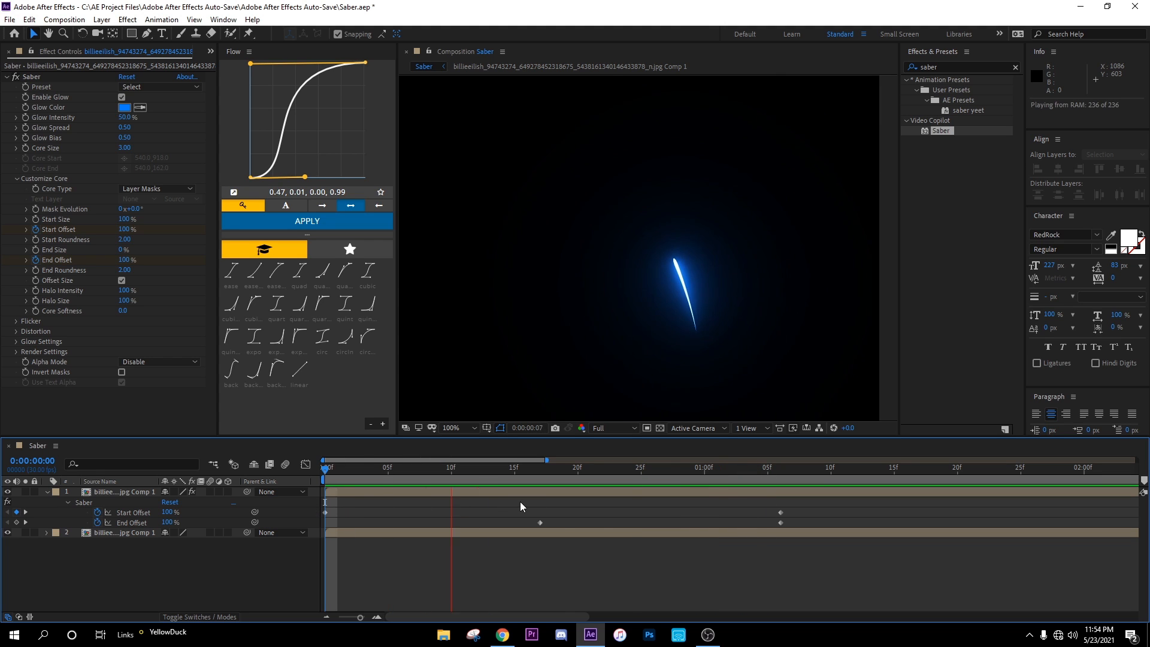
left_click(614, 467)
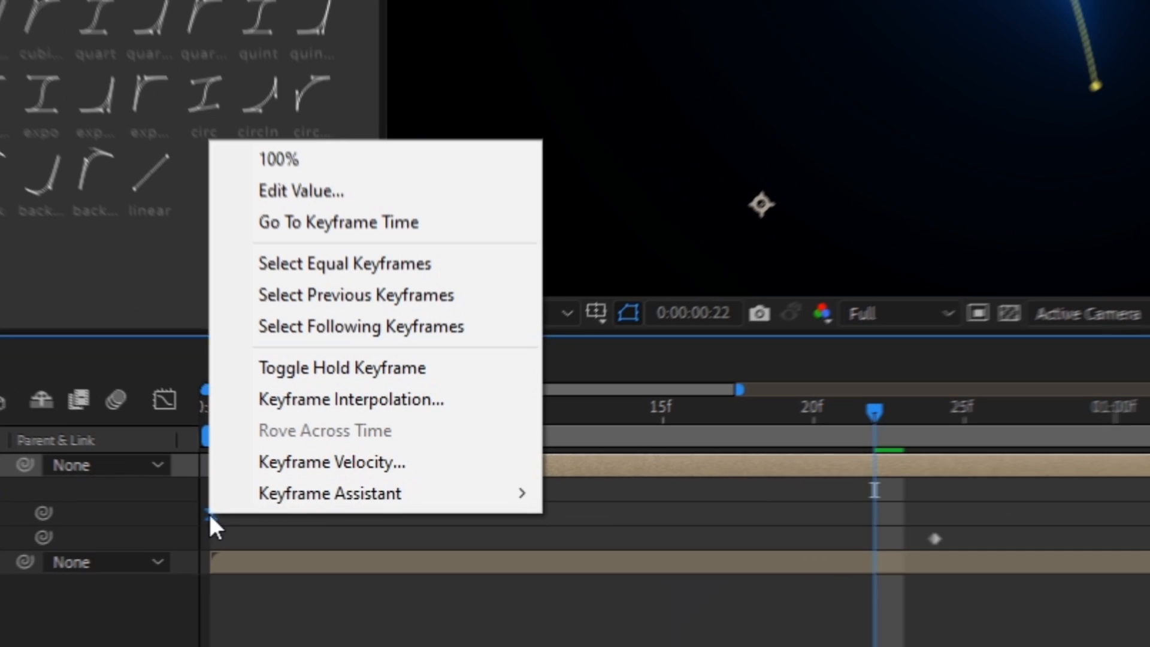
mouse_move(331, 492)
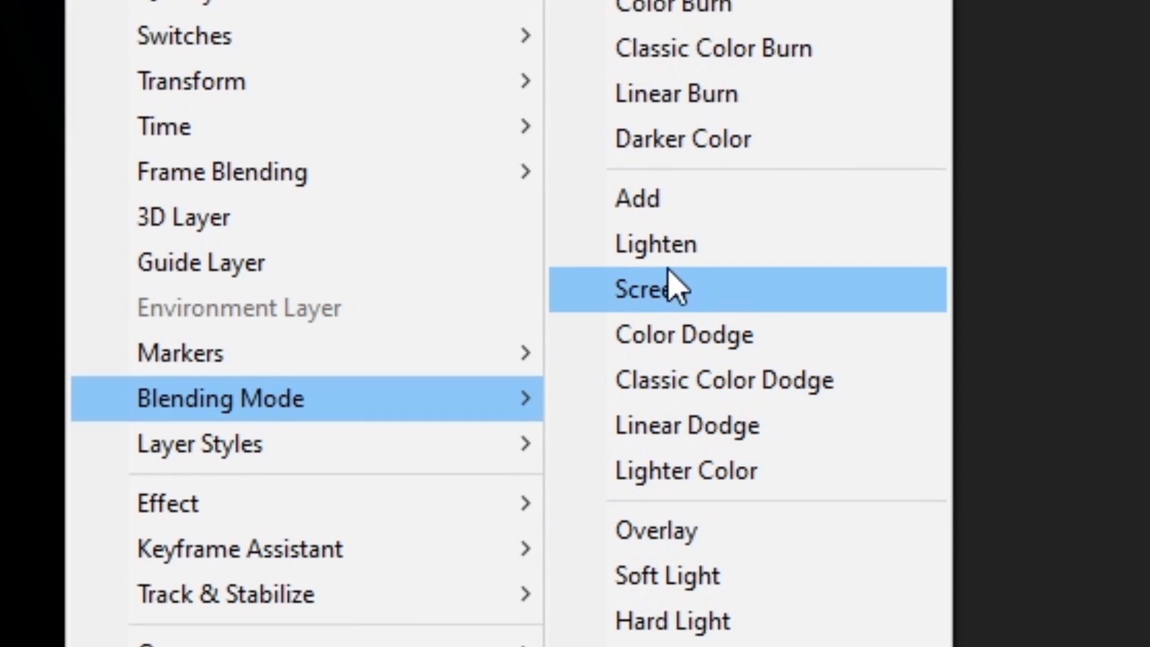
Set the saber layer's blending mode to Screen and its glow colour to red FF0000
left_click(648, 288)
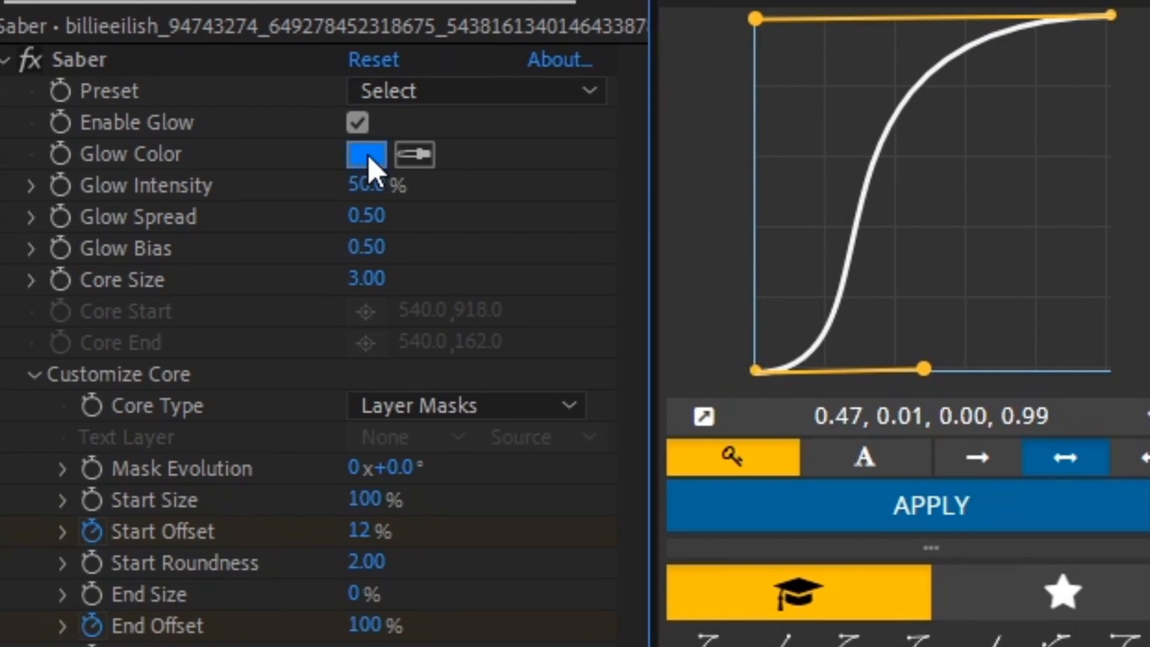
left_click(366, 155)
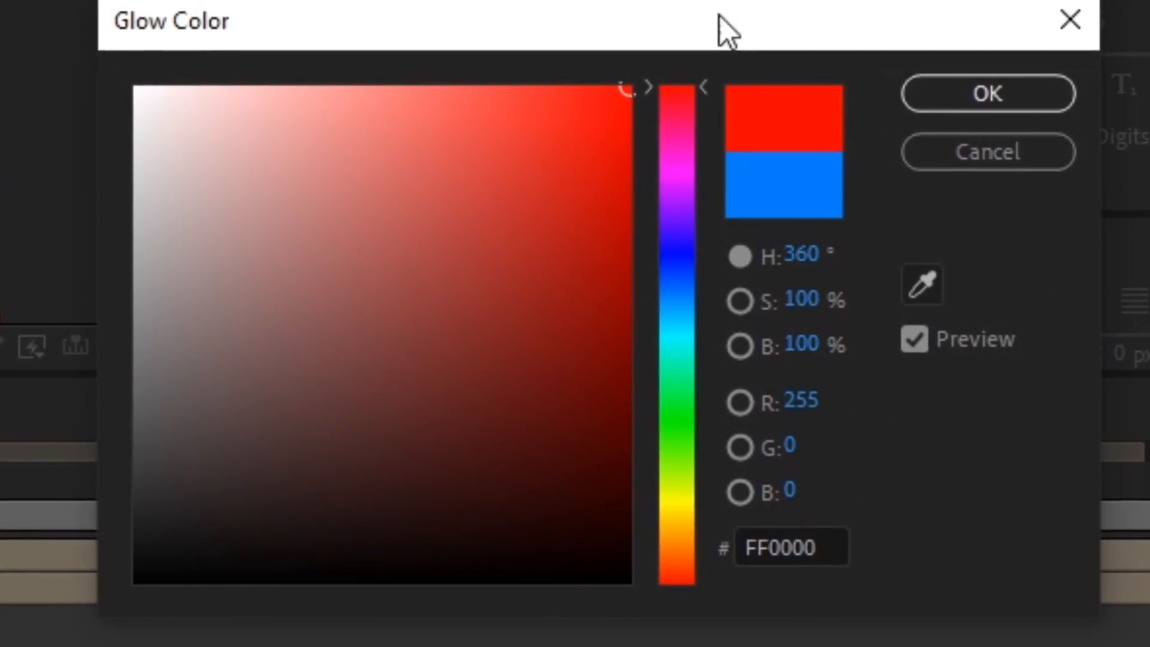
left_click(985, 93)
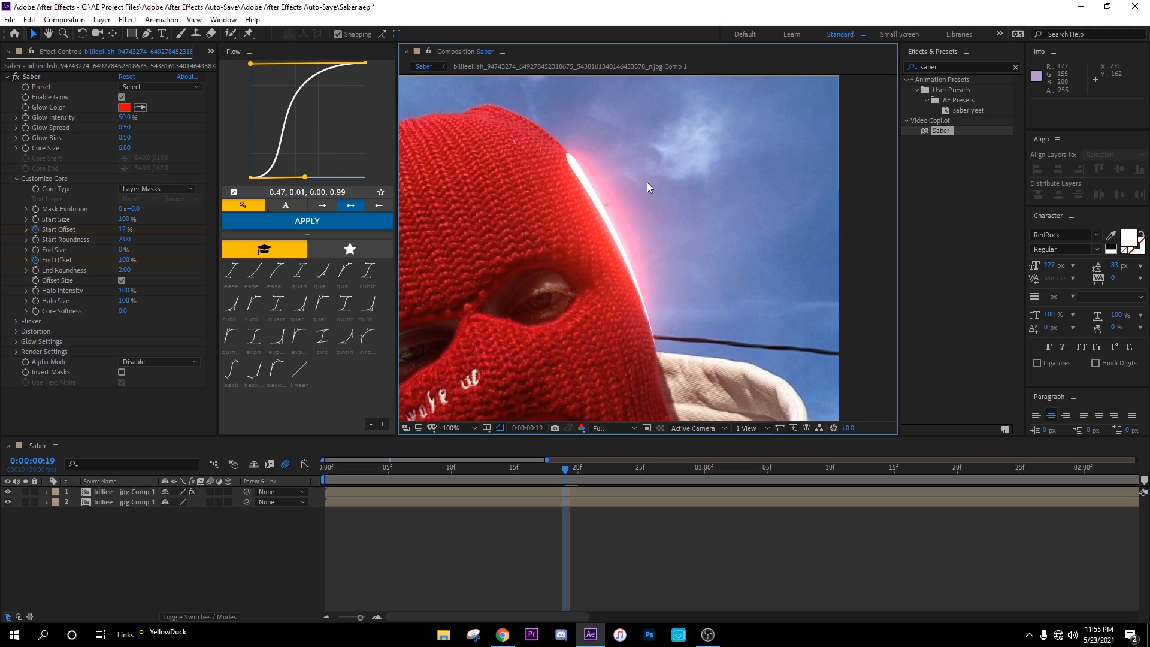
mouse_move(632, 222)
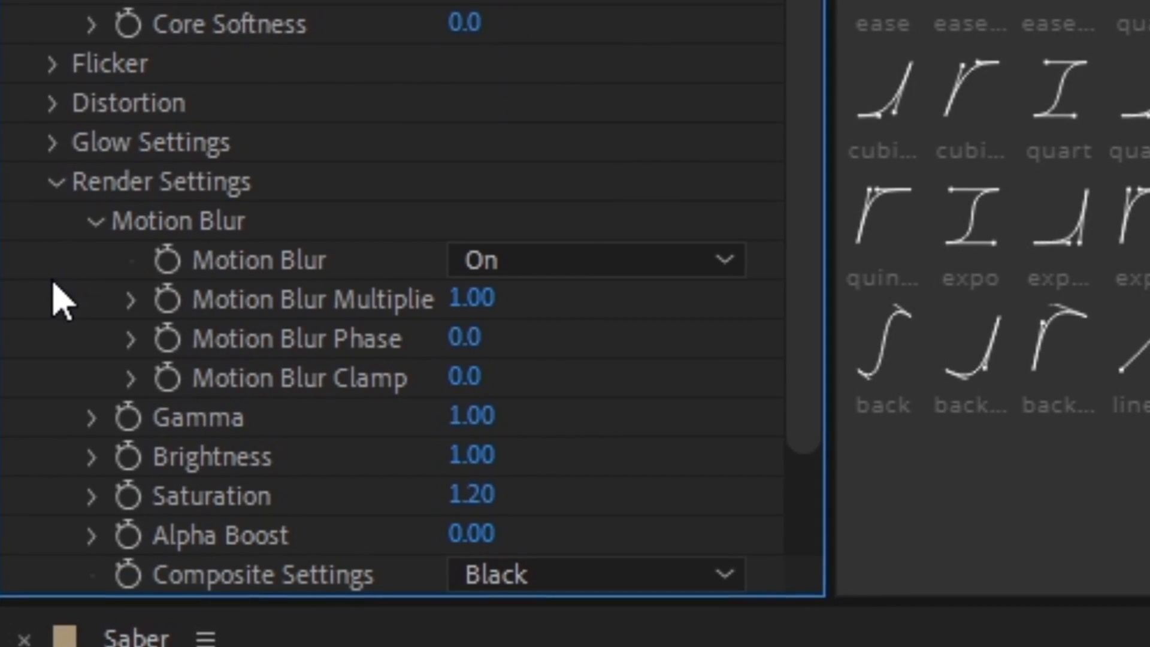
Set Saber's Composite Settings from Black to Transparent
scroll("down", 3)
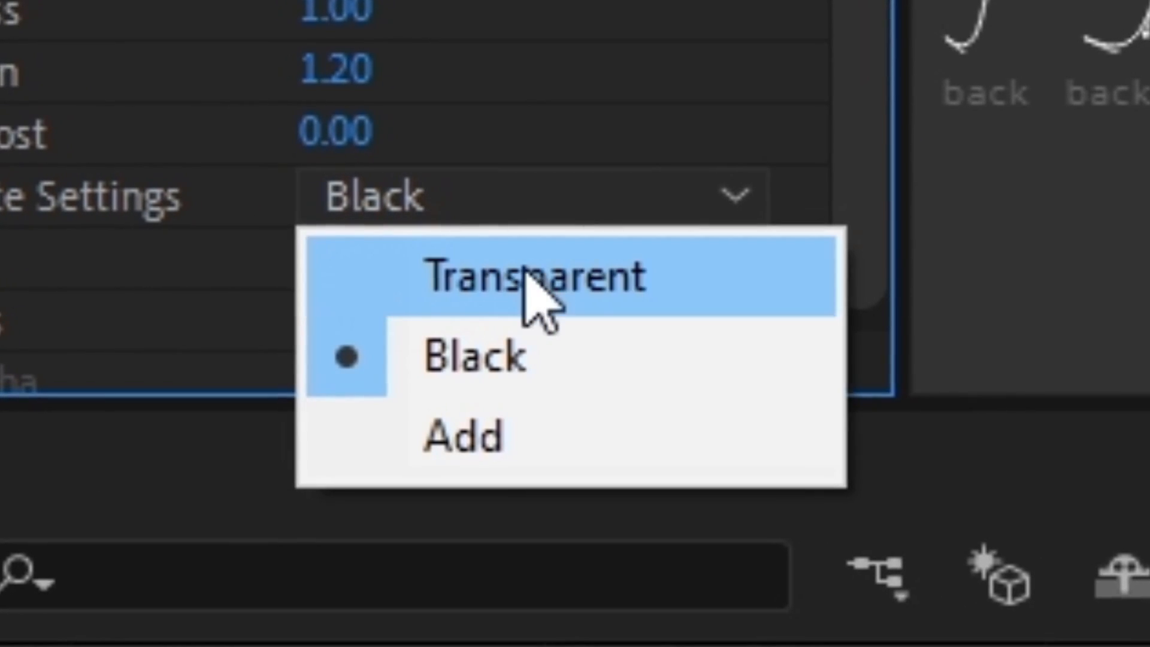
left_click(538, 279)
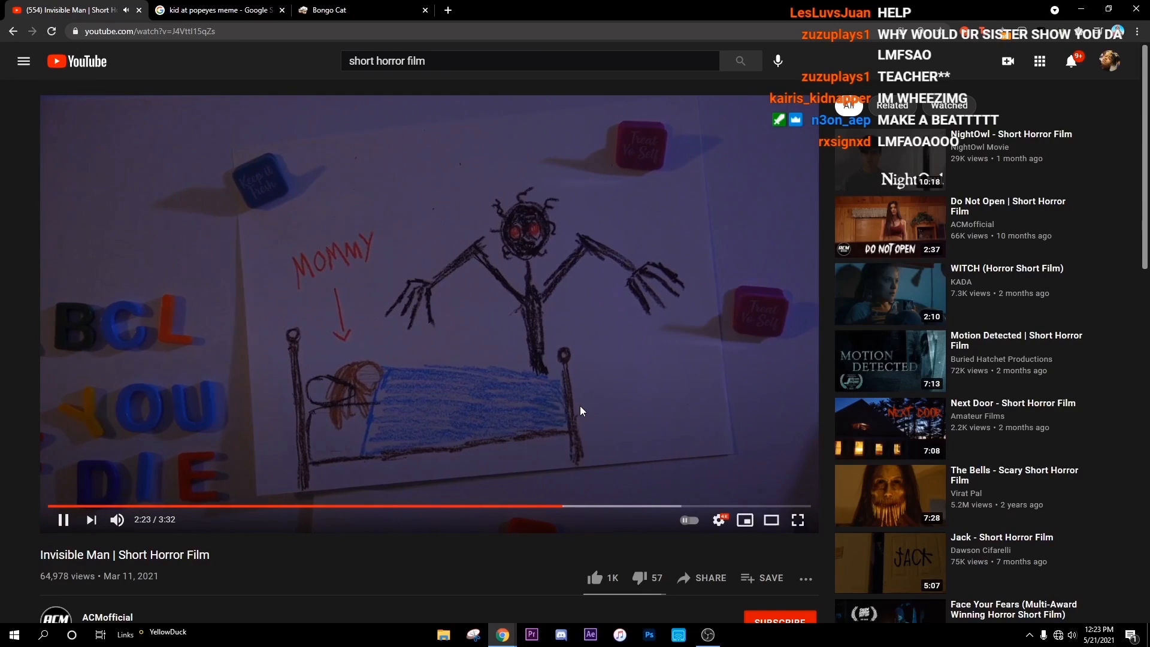
Switch the browser to the Bongo Cat page
left_click(359, 10)
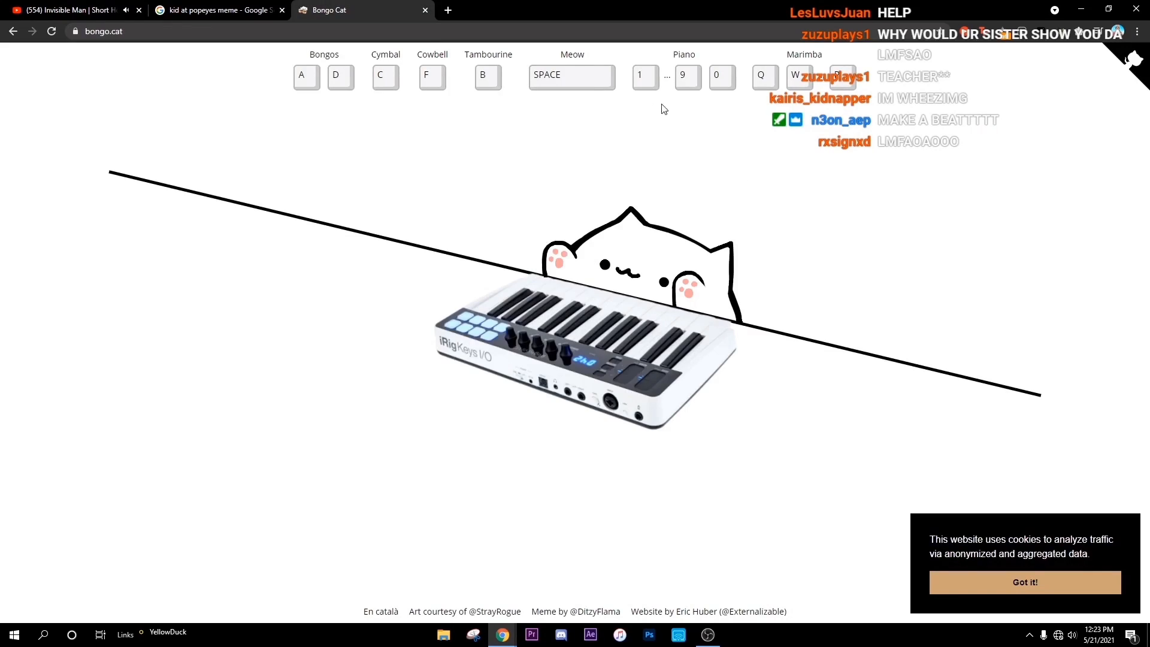